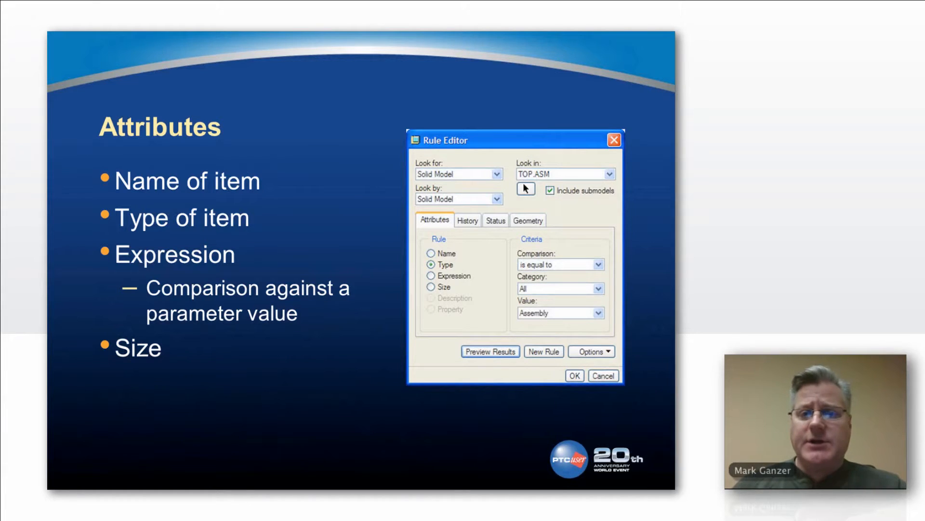
Present the slides from rule attributes through automated and extended layers to Extending Rules.
click(431, 275)
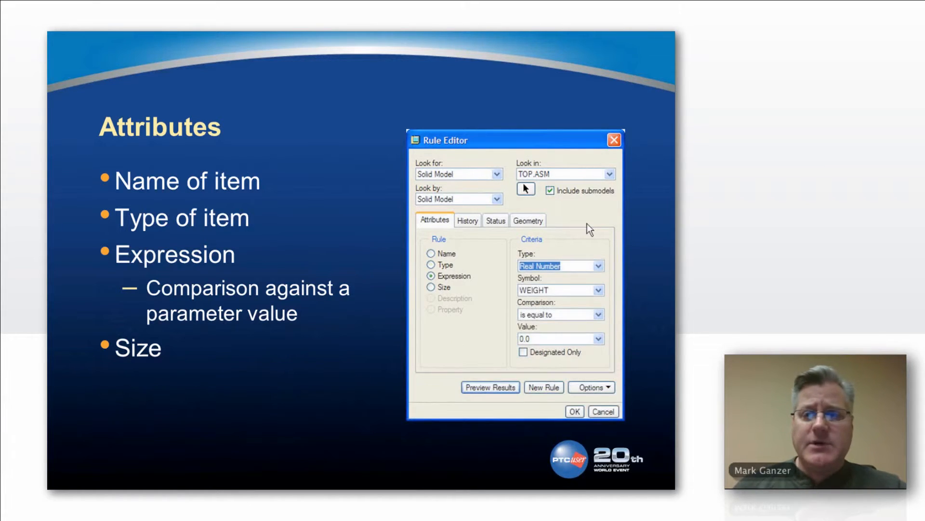
click(431, 286)
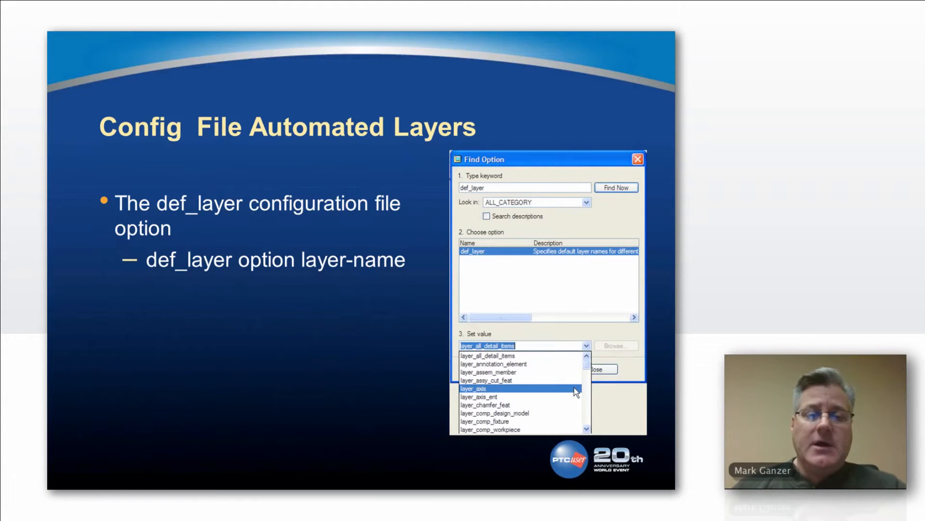
key(Right)
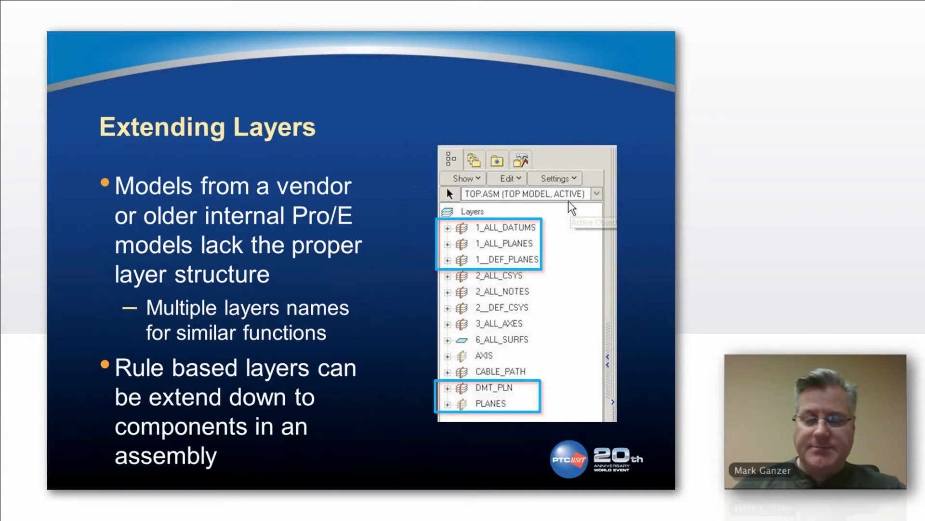
key(right)
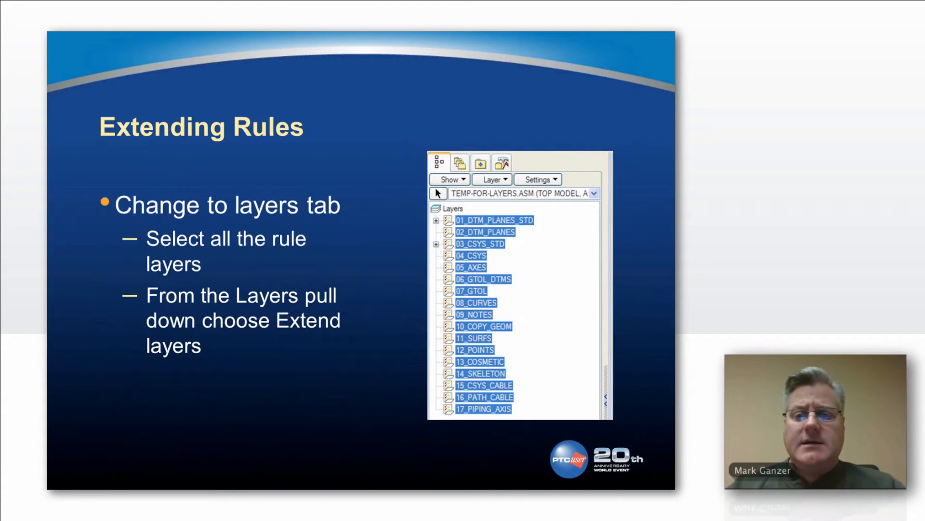
click(492, 176)
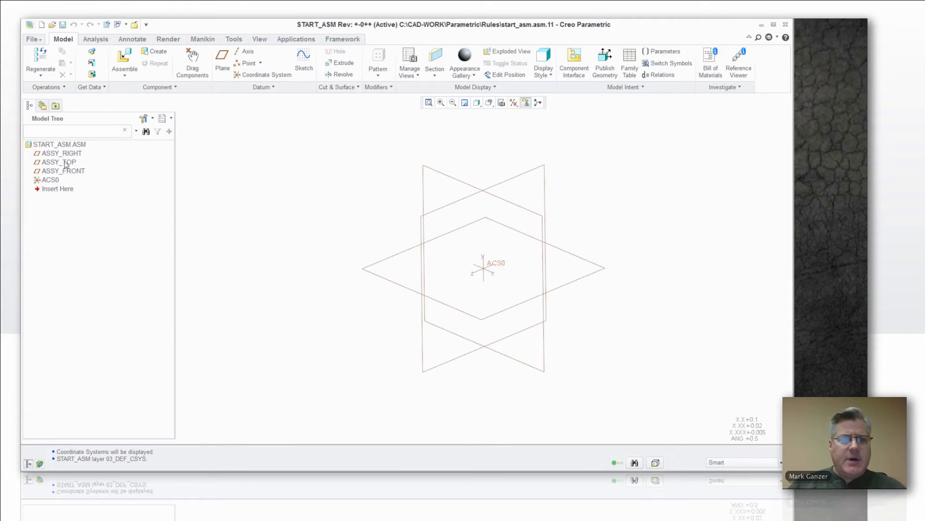
mouse_move(170, 119)
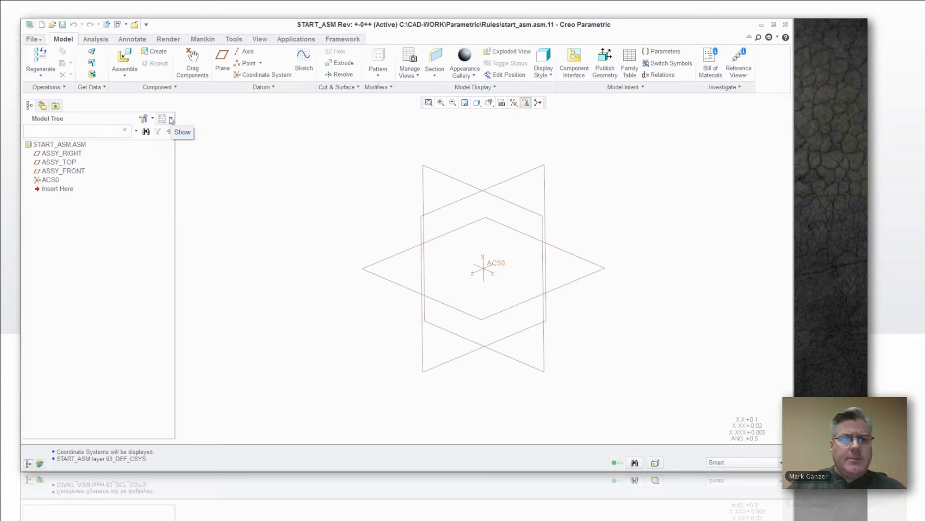
Show START_ASM's layer tree, listing layers 01_DEF_DTM_PLANES through 12_COSMETIC.
click(164, 118)
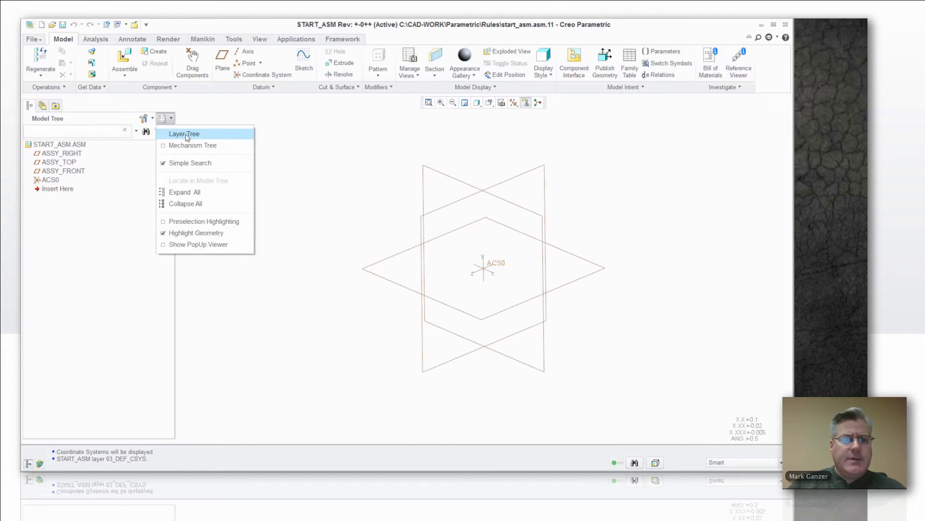
click(184, 133)
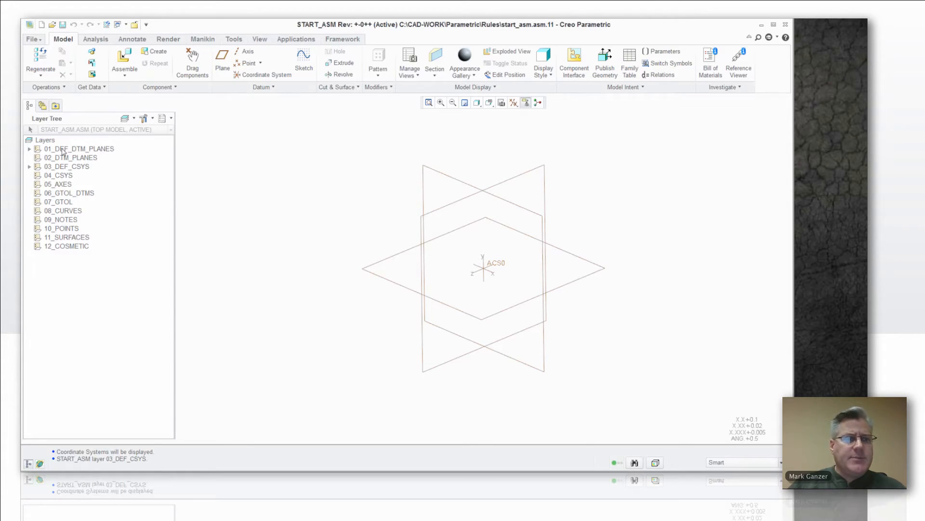
Open the rule editor for layer 01_DEF_DTM_PLANES through its Layer Properties.
right_click(80, 148)
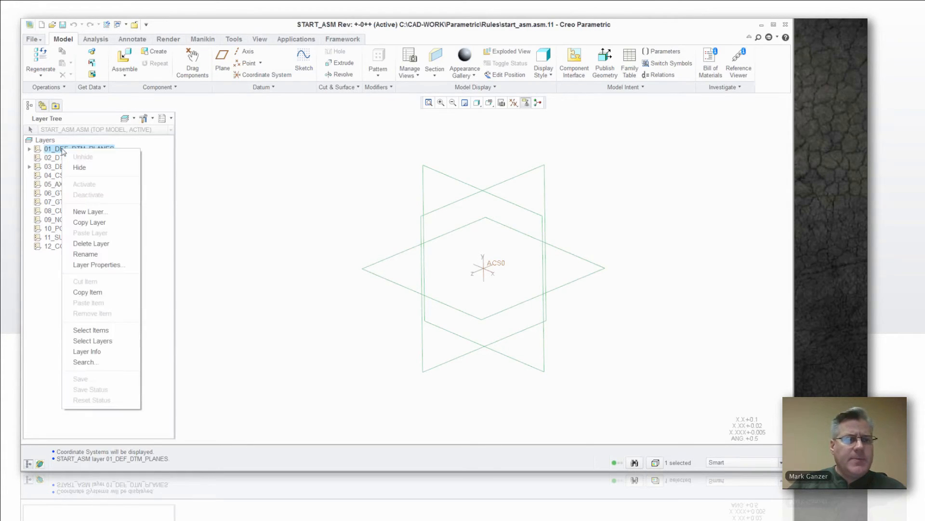
click(98, 264)
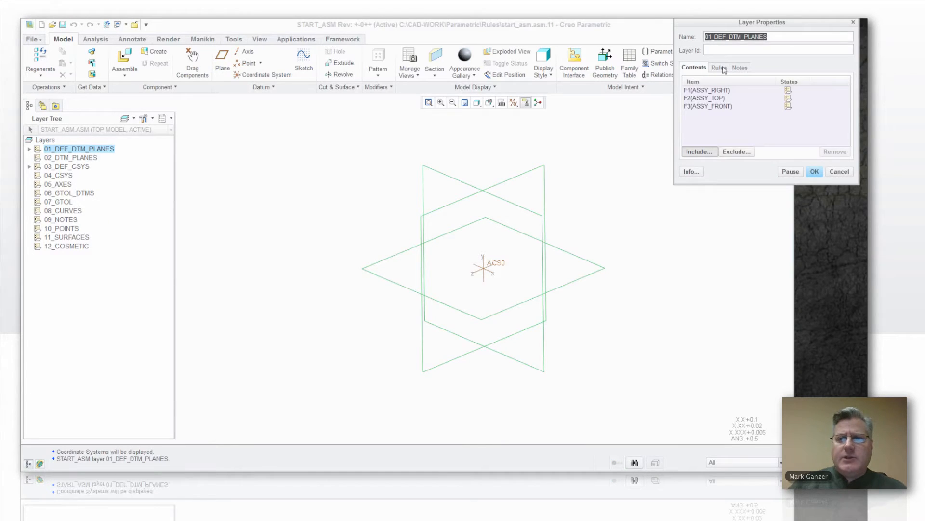
click(719, 67)
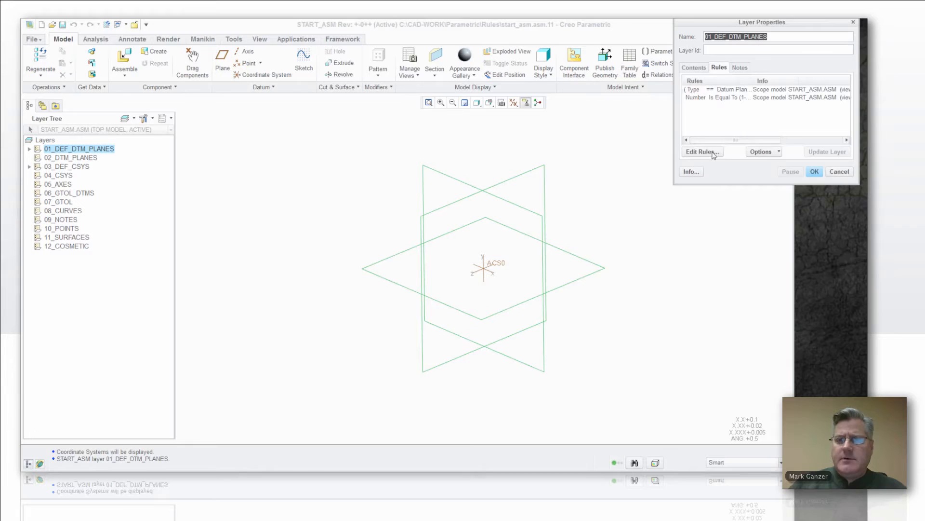
click(702, 152)
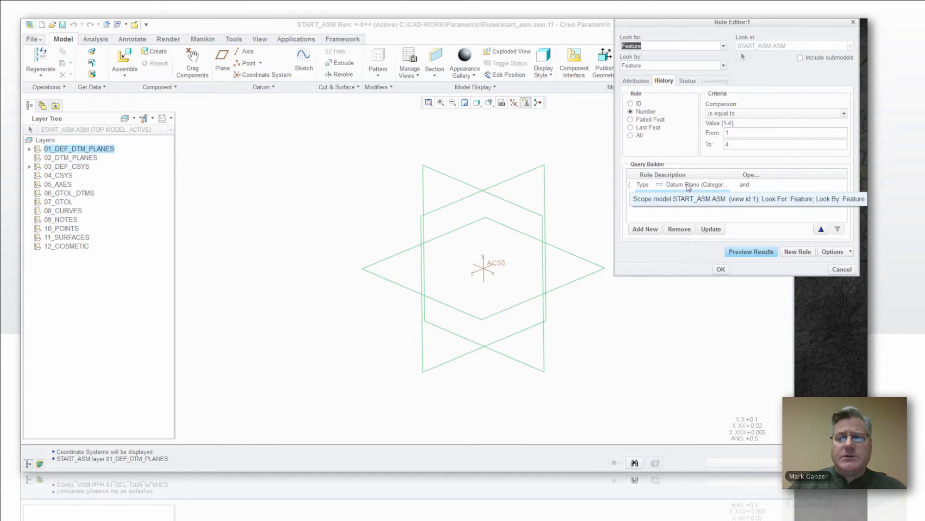
Review the Datum Plane and number 1–4 conditions joined by 'and', then cancel both dialogs.
click(636, 81)
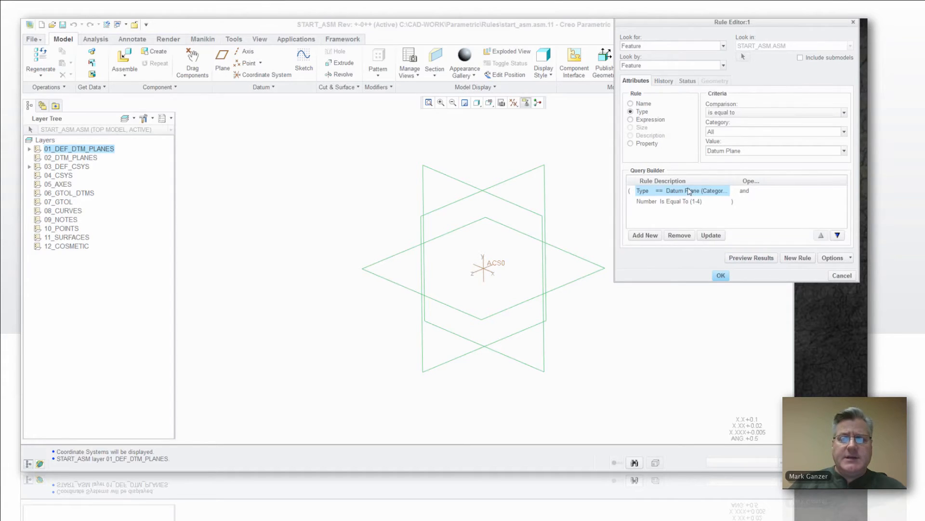
click(670, 202)
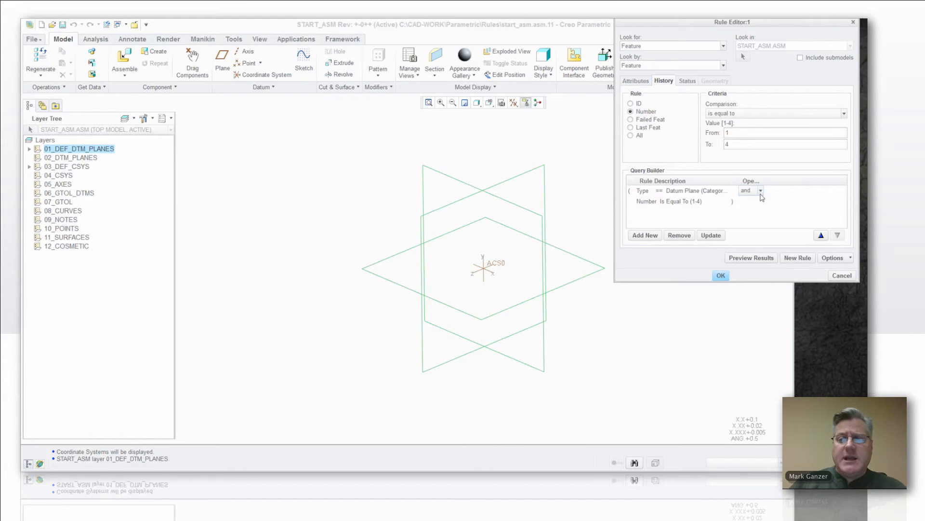
click(760, 189)
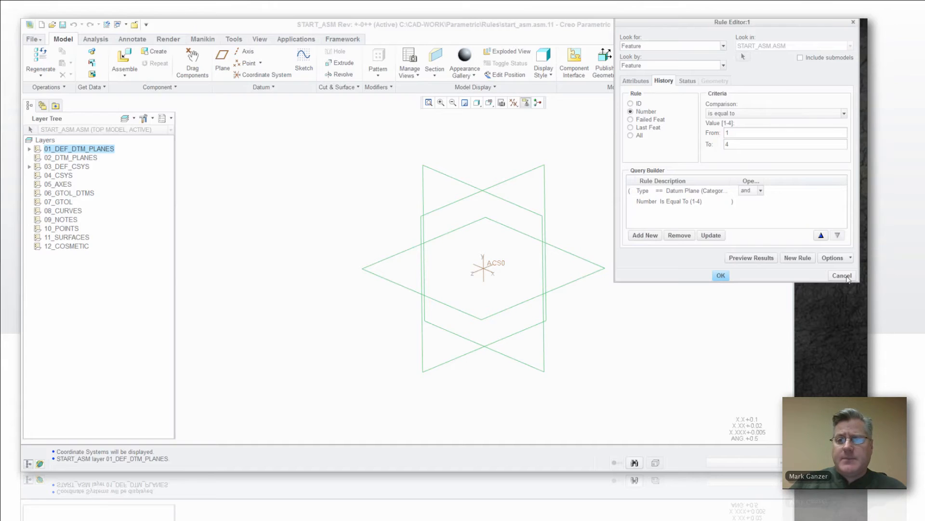
click(720, 275)
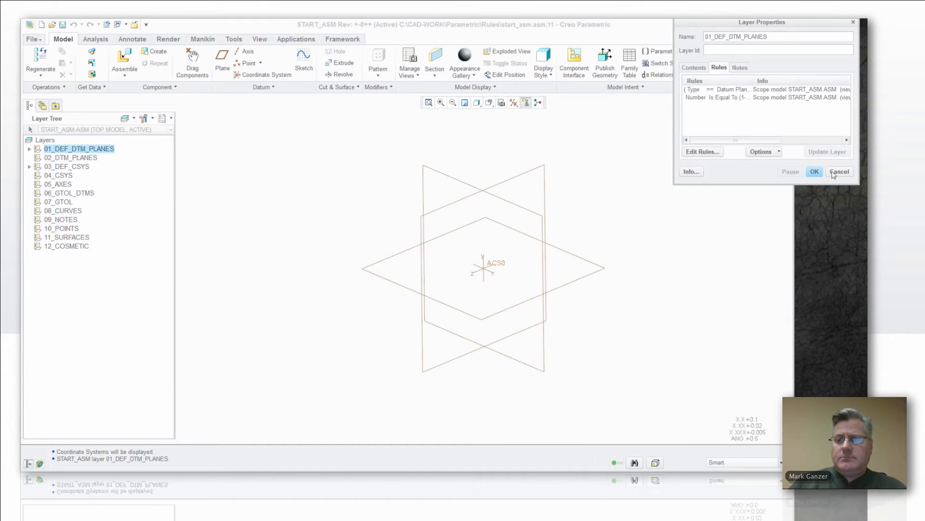
click(814, 171)
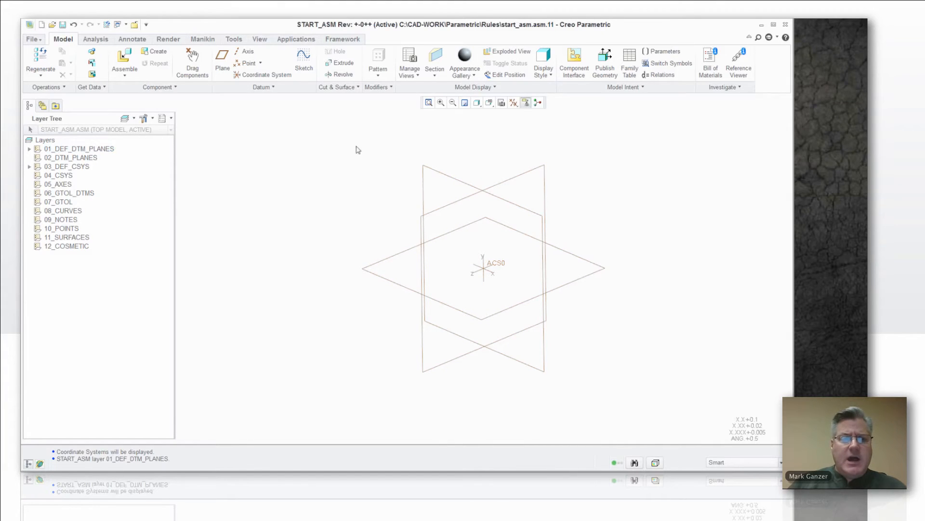
mouse_move(53, 253)
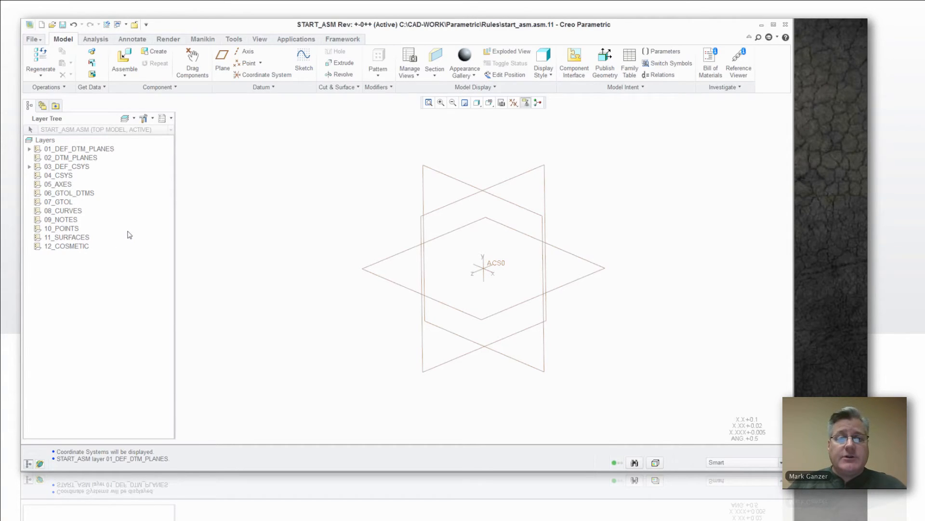
mouse_move(47, 180)
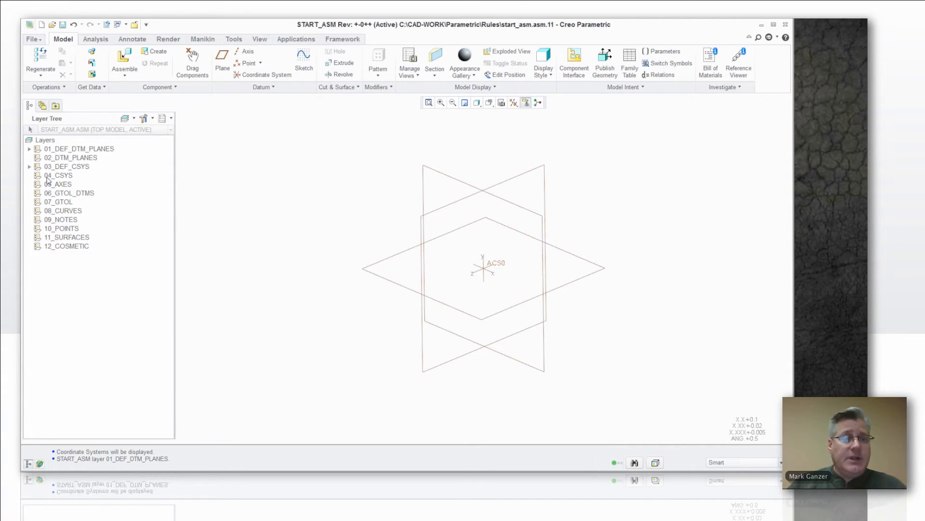
click(29, 148)
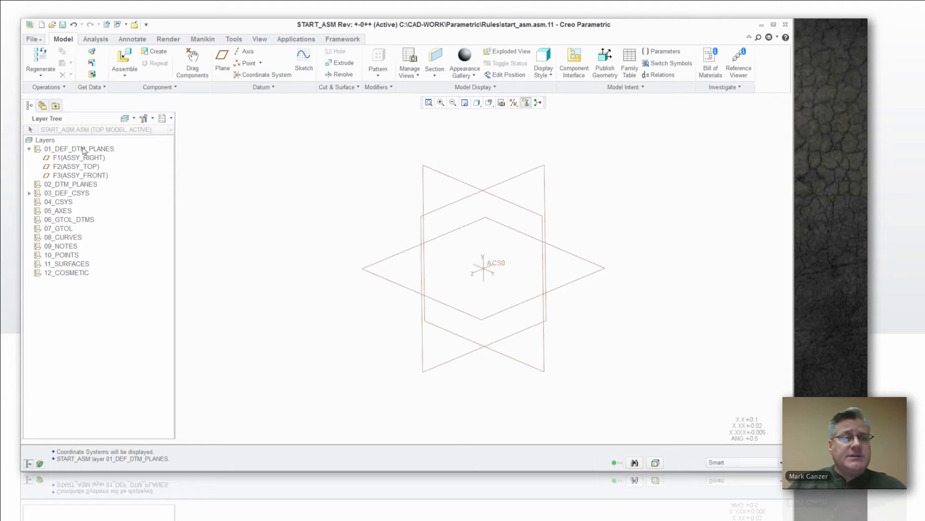
mouse_move(78, 226)
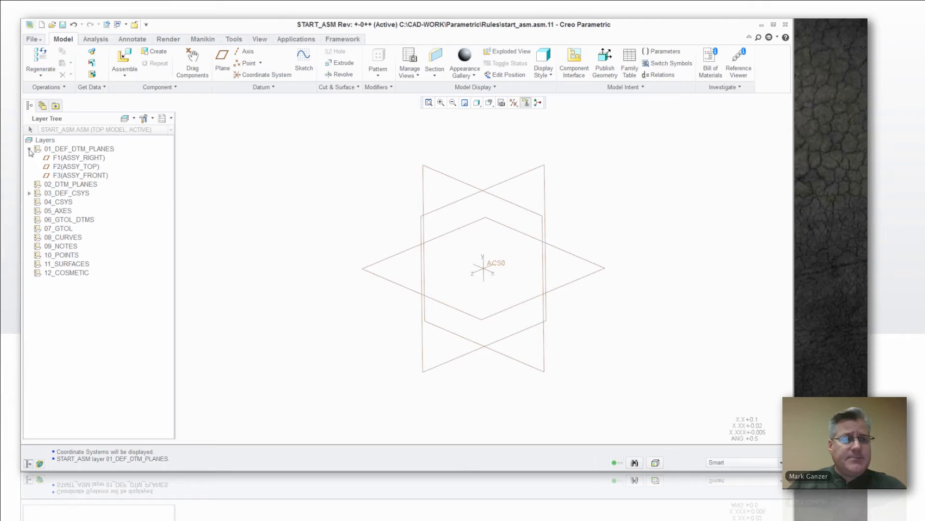
click(30, 149)
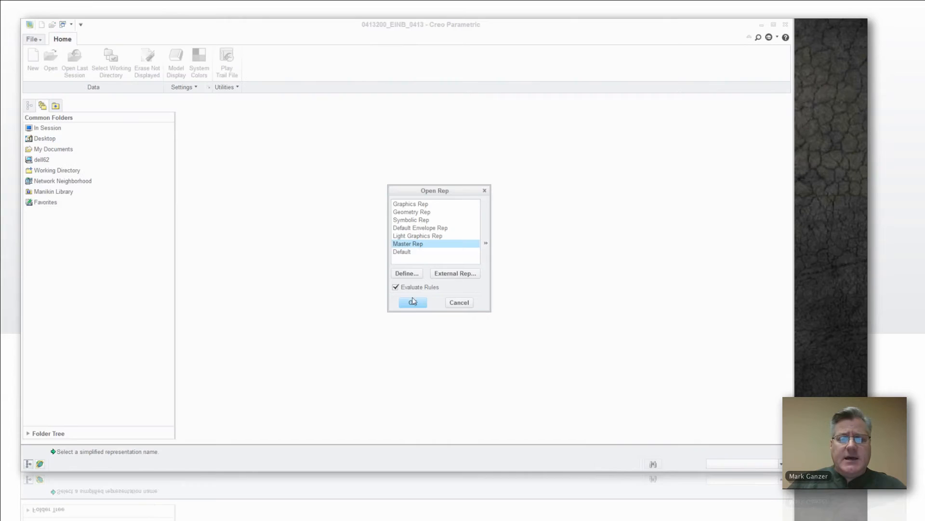
Open 0413200_EINB_0413 as Master Rep and hide all datum displays in the view.
click(412, 302)
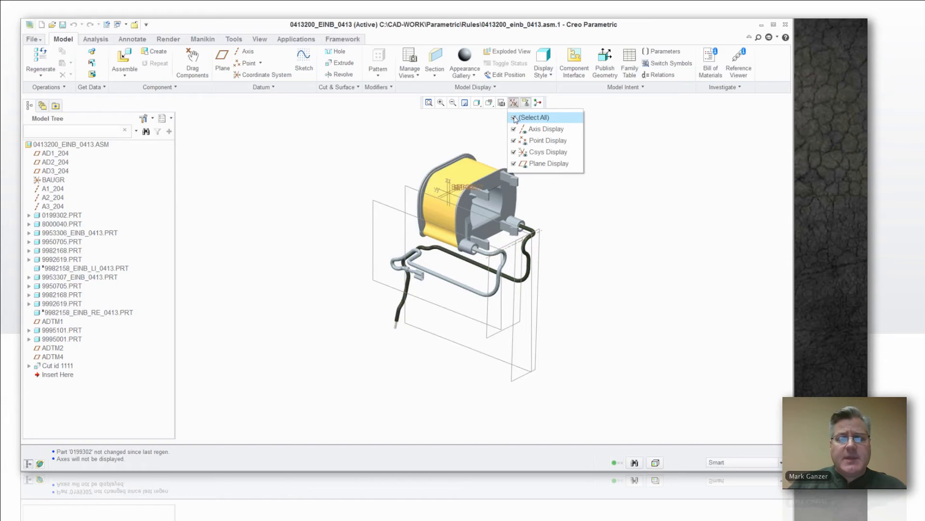
click(531, 117)
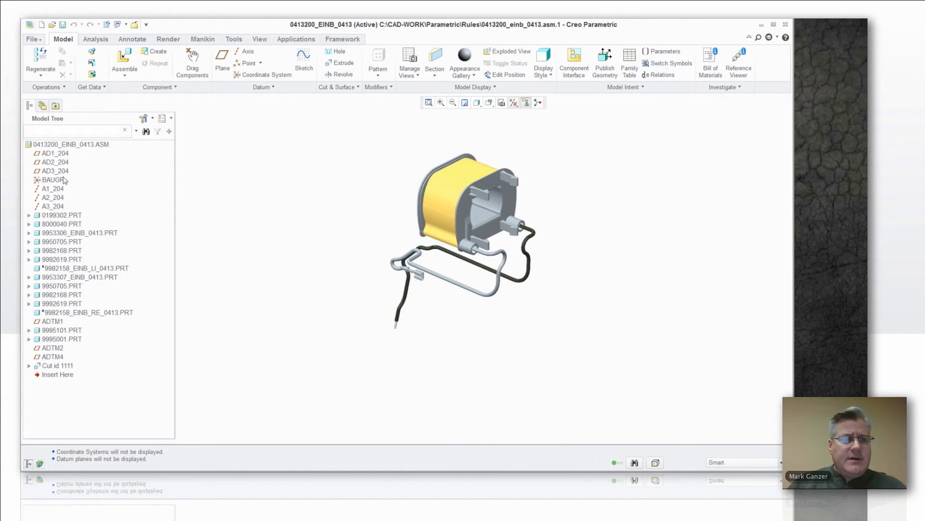
click(166, 117)
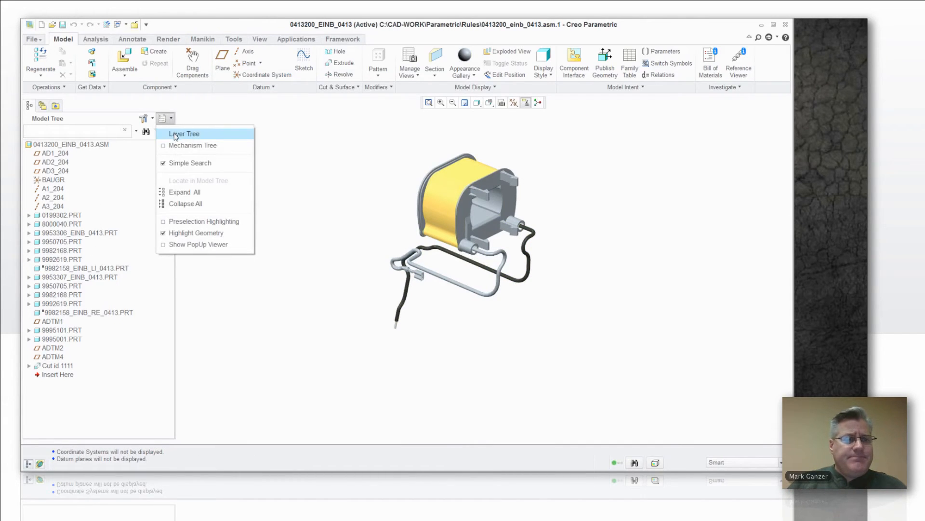
Show the vendor assembly's layers, such as 01_ALL_PLANES, 03_ALL_AXES and the German-named layers.
click(184, 133)
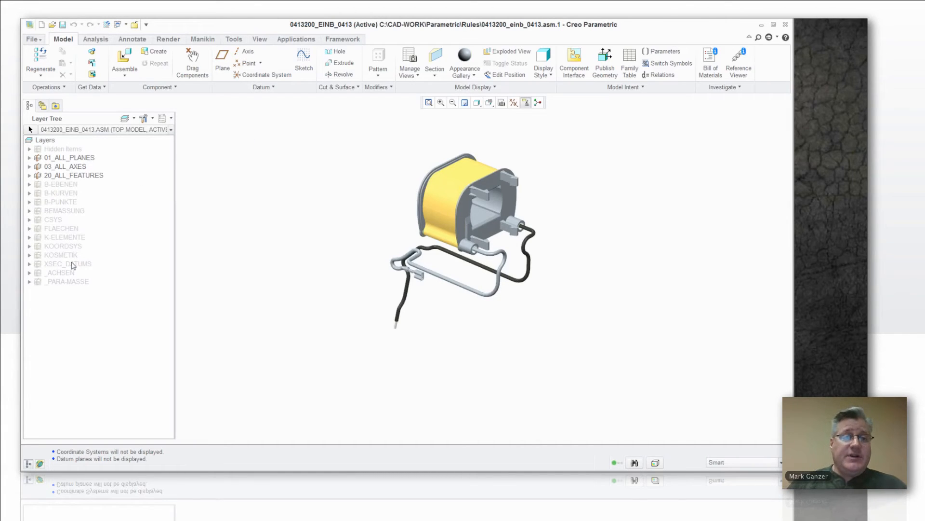
mouse_move(75, 217)
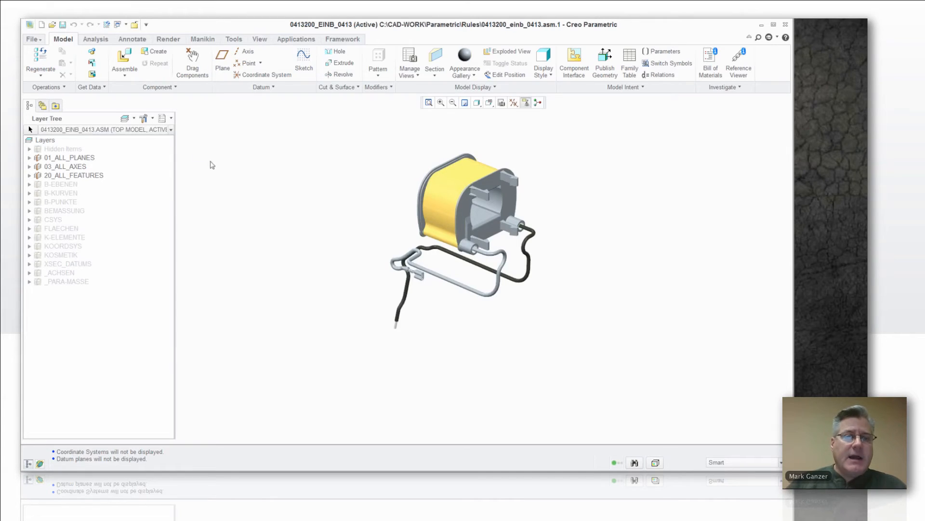
click(162, 118)
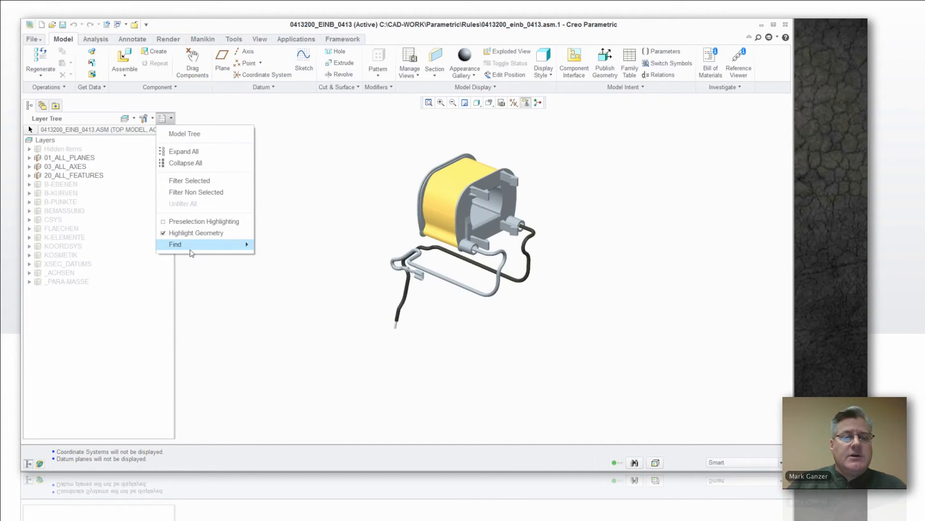
mouse_move(174, 244)
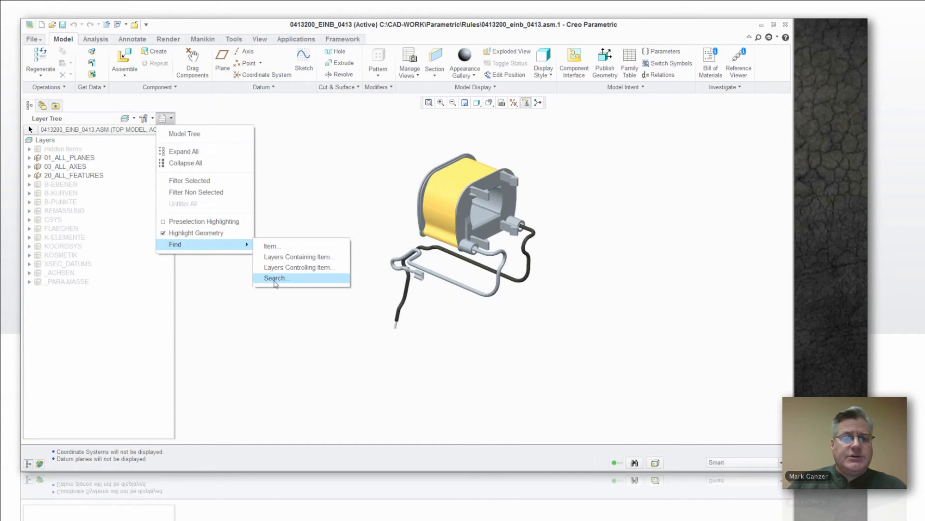
Search for layers with name *, add that condition, and select all 192 items.
click(276, 278)
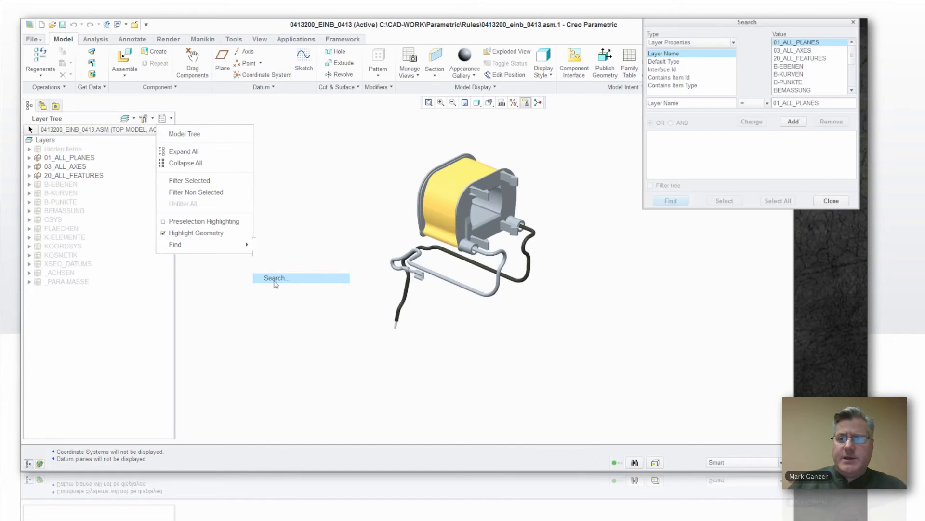
click(275, 278)
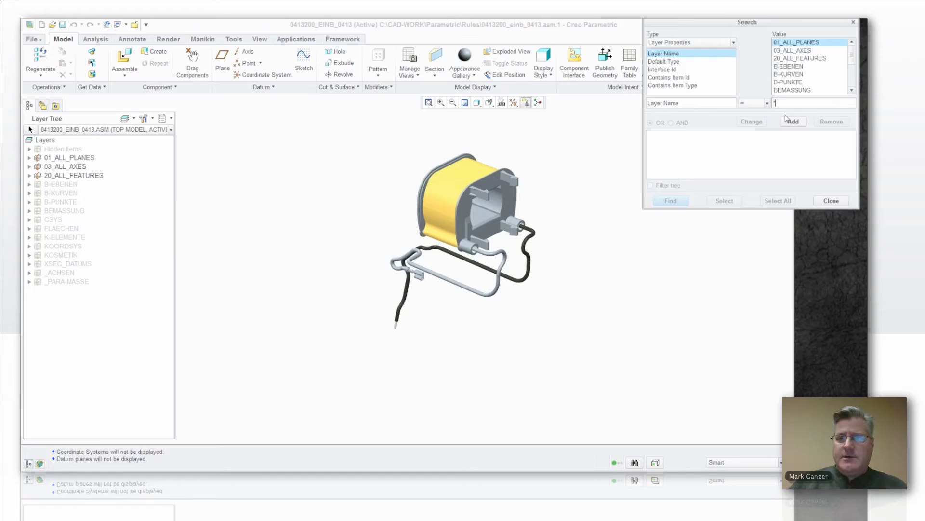
click(792, 122)
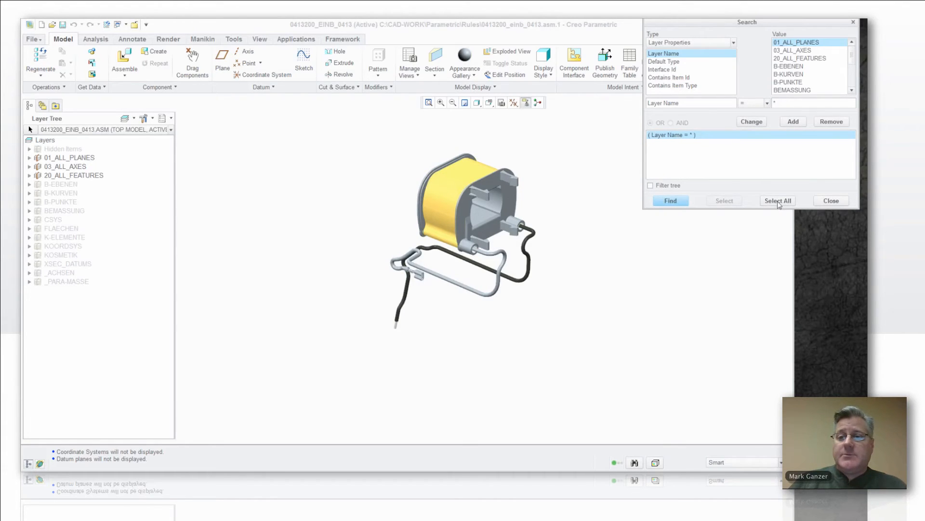
click(777, 200)
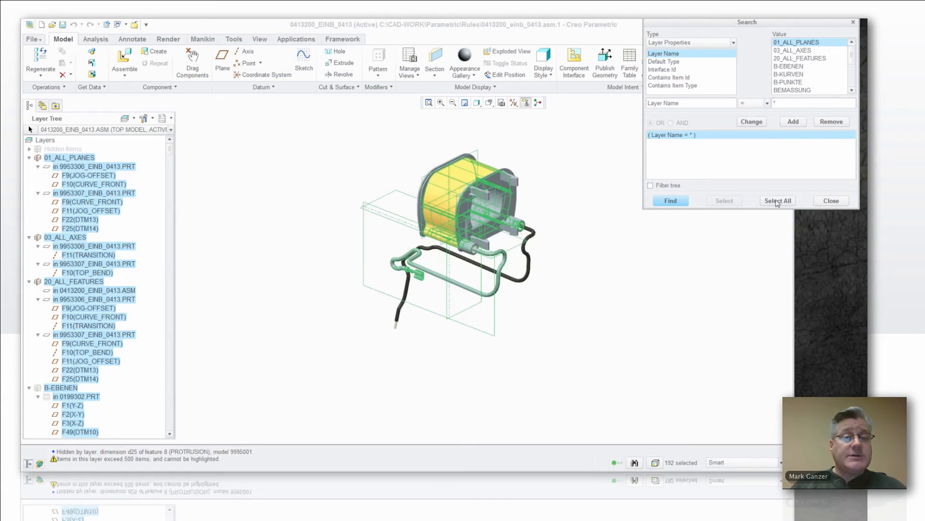
mouse_move(778, 200)
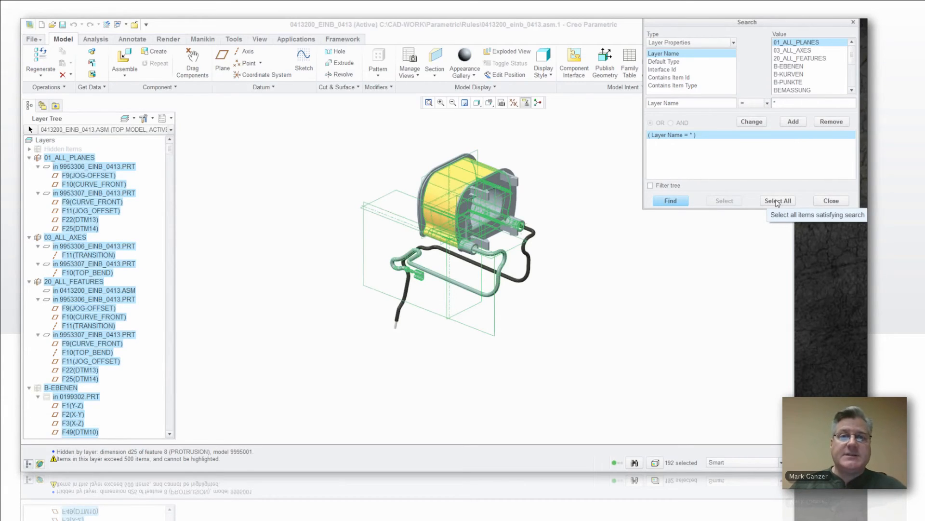
mouse_move(831, 203)
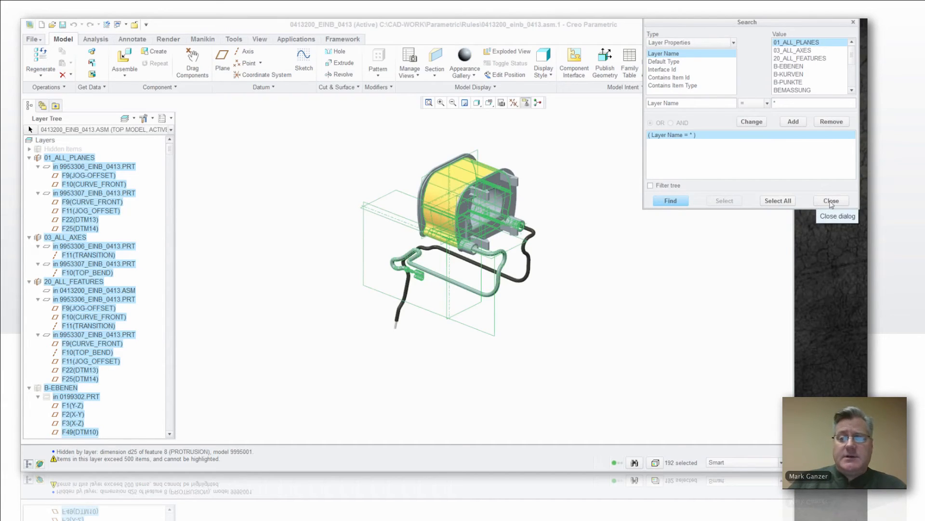
Close the search, remove the vendor assembly's layers, and return to START_ASM.
click(831, 200)
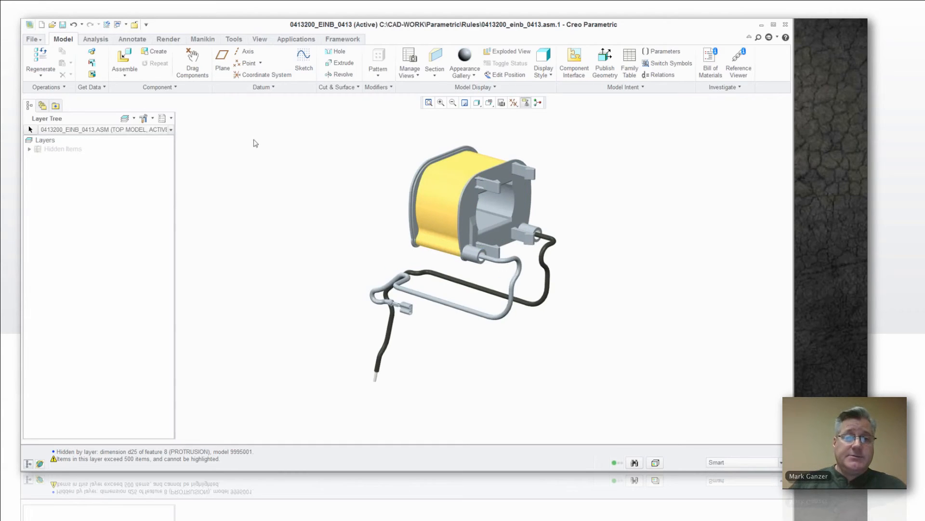
click(125, 24)
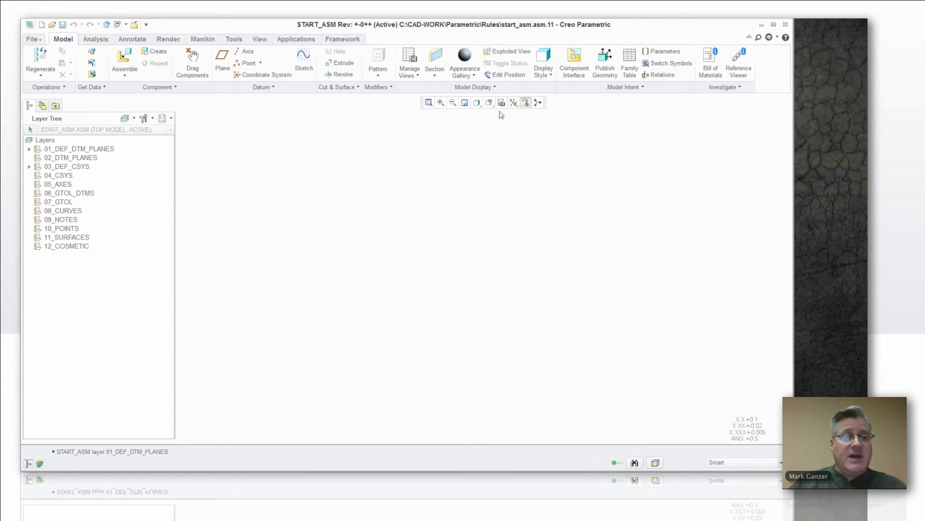
Assemble in-session 0413200_einb_0413.asm into START_ASM as Master Rep with a Default constraint.
click(165, 119)
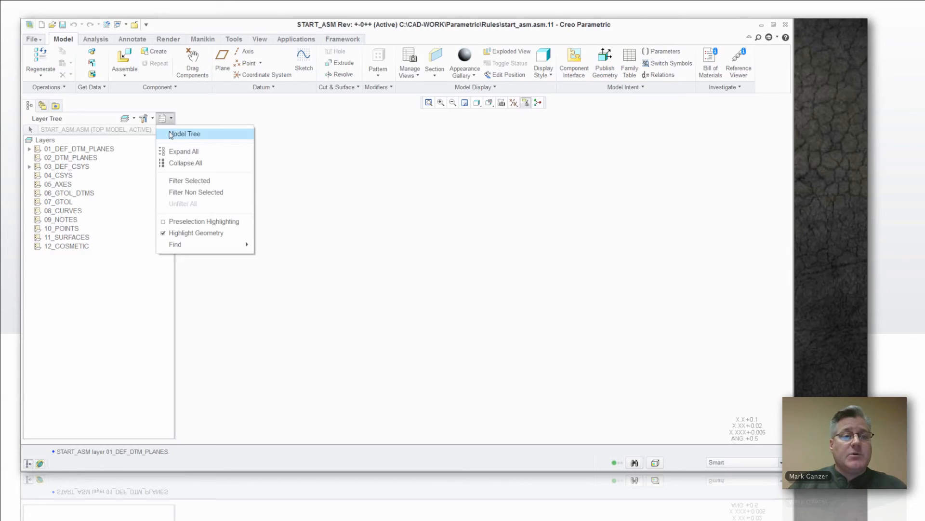
click(185, 133)
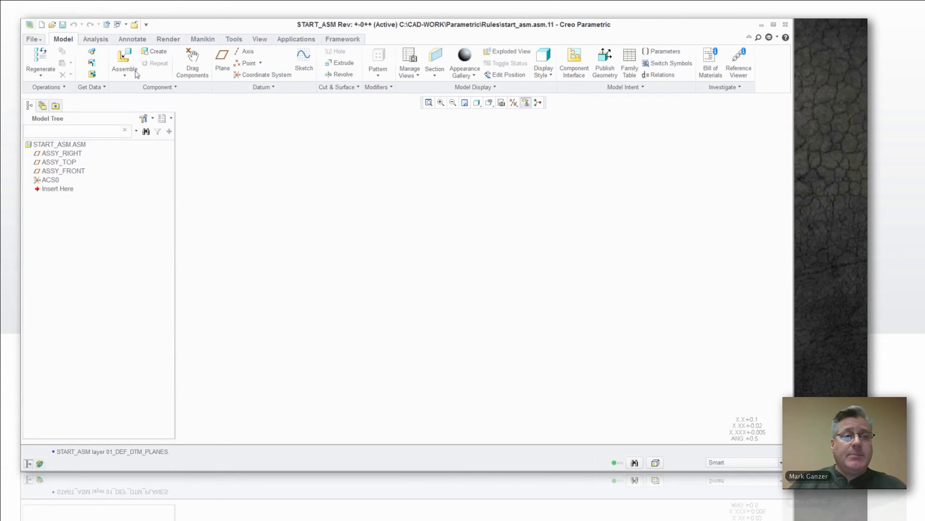
click(124, 64)
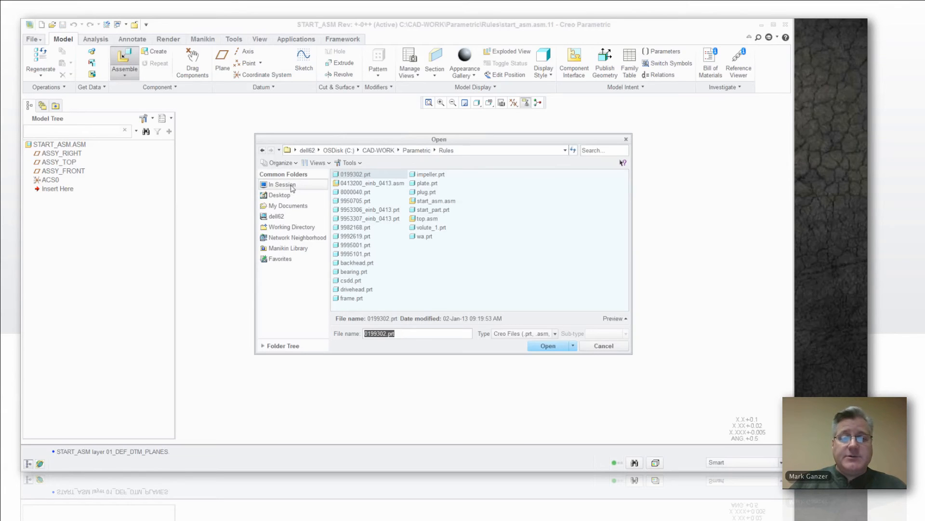
click(281, 184)
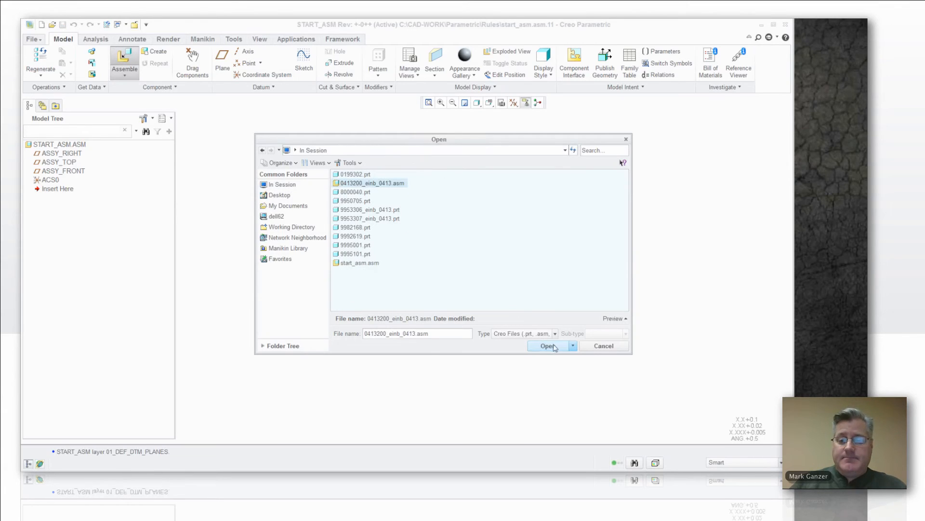
click(547, 346)
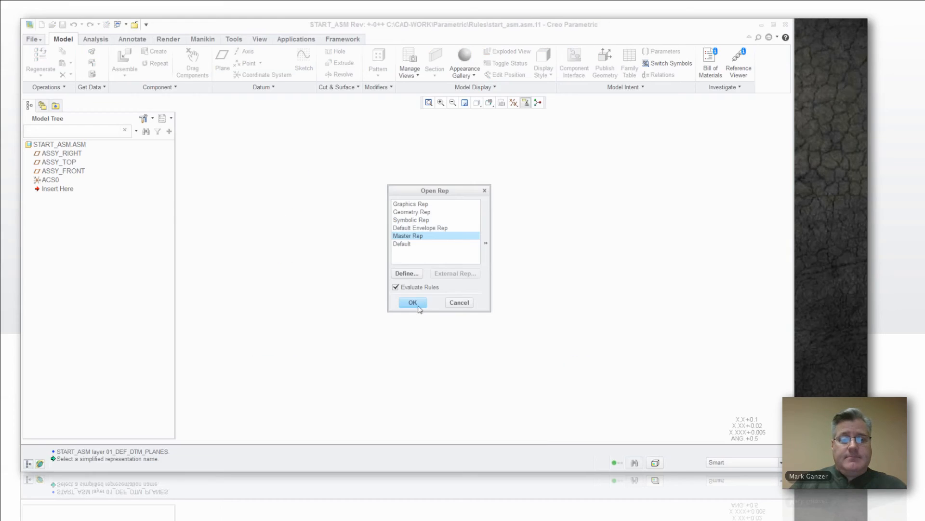
click(412, 303)
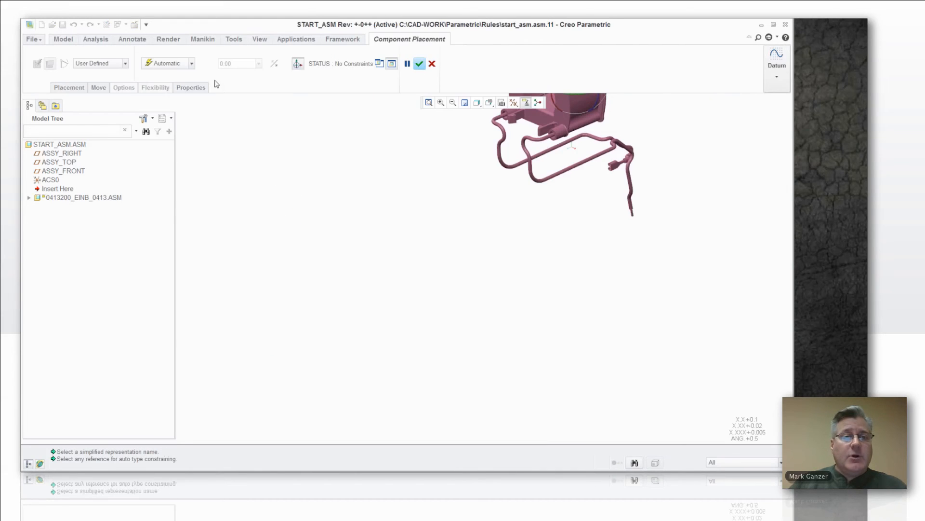
click(191, 63)
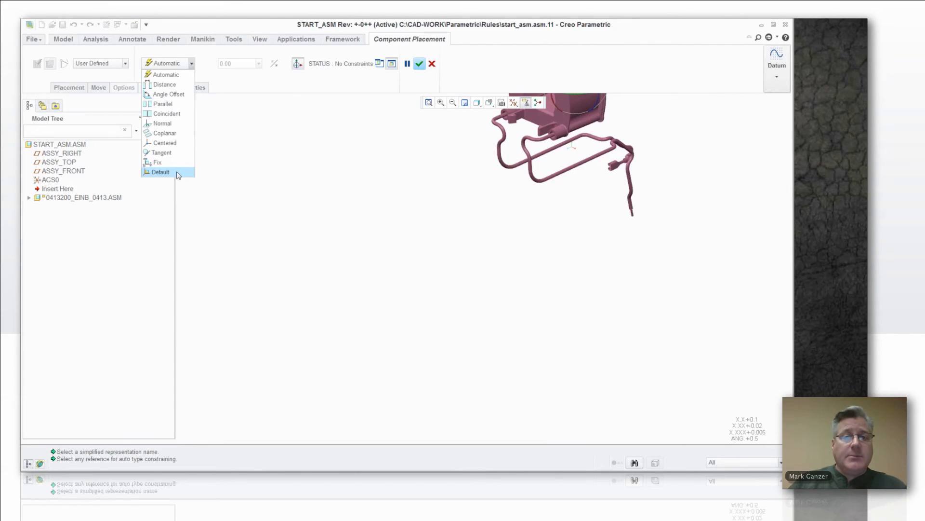
click(160, 171)
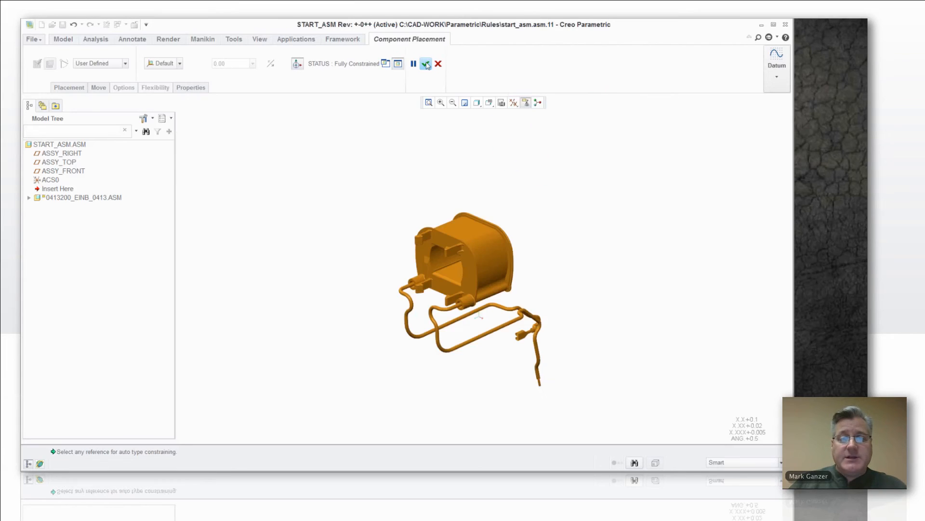
click(425, 63)
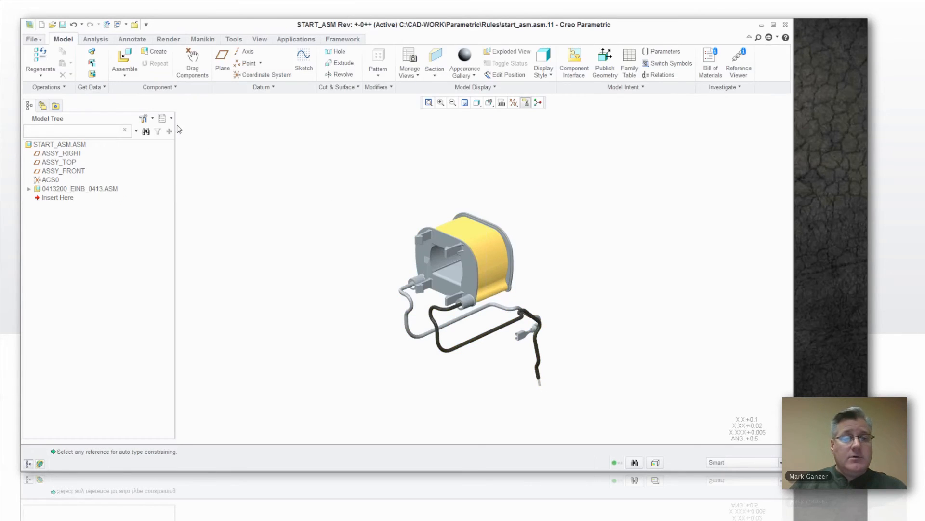
Switch START_ASM to the layer tree and bring up actions for the twelve selected layers.
click(163, 118)
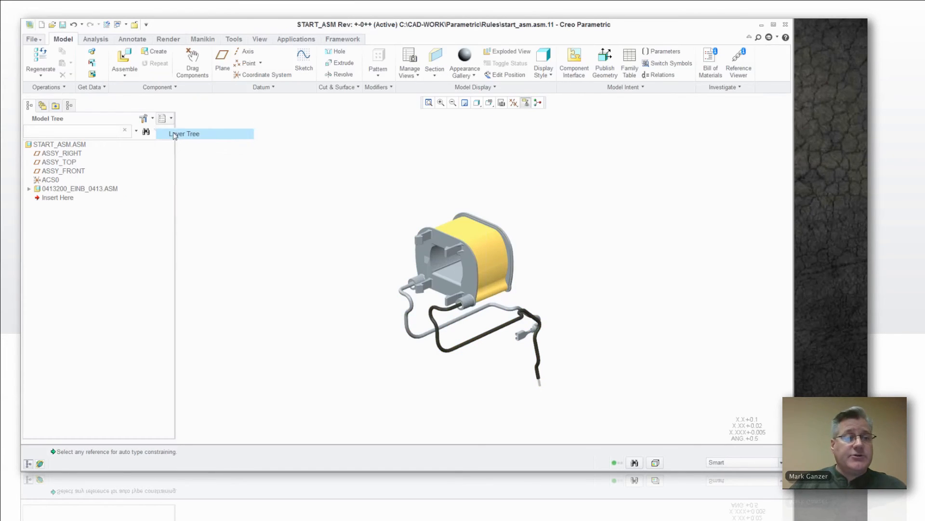
click(184, 134)
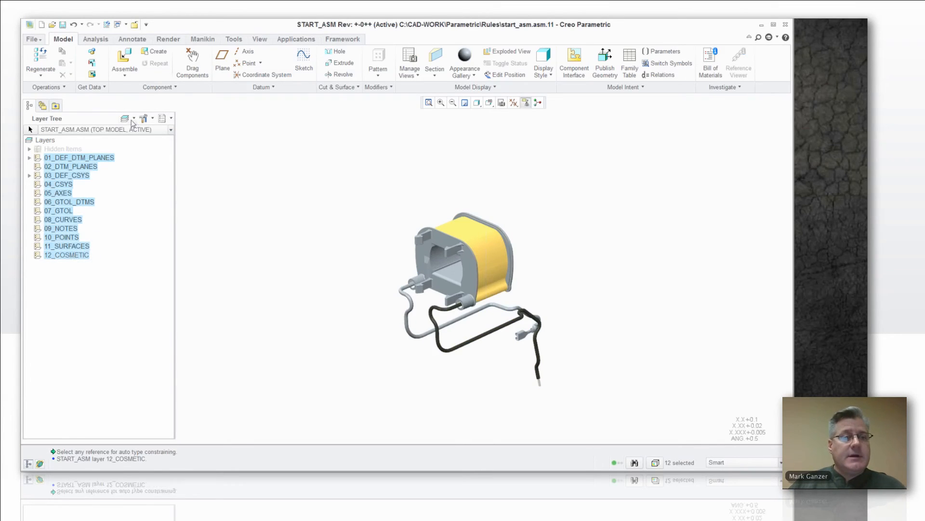
click(124, 118)
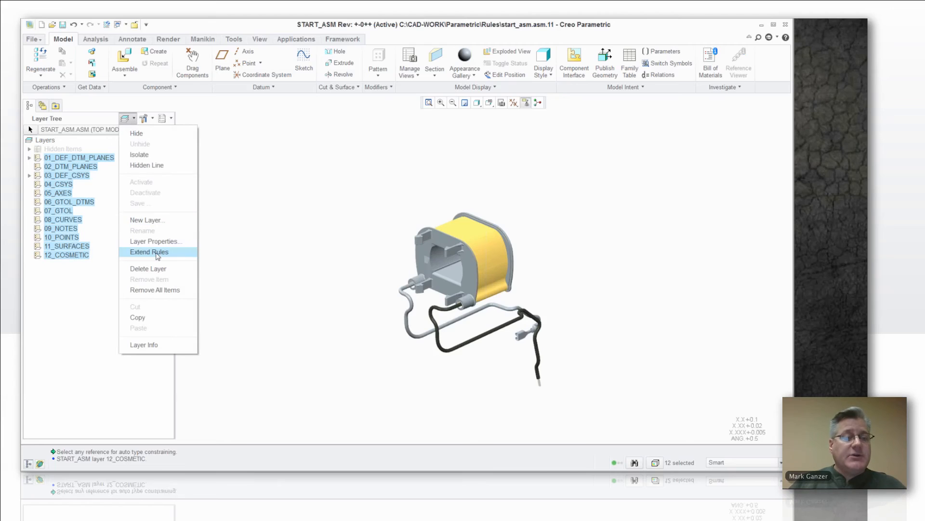
mouse_move(149, 252)
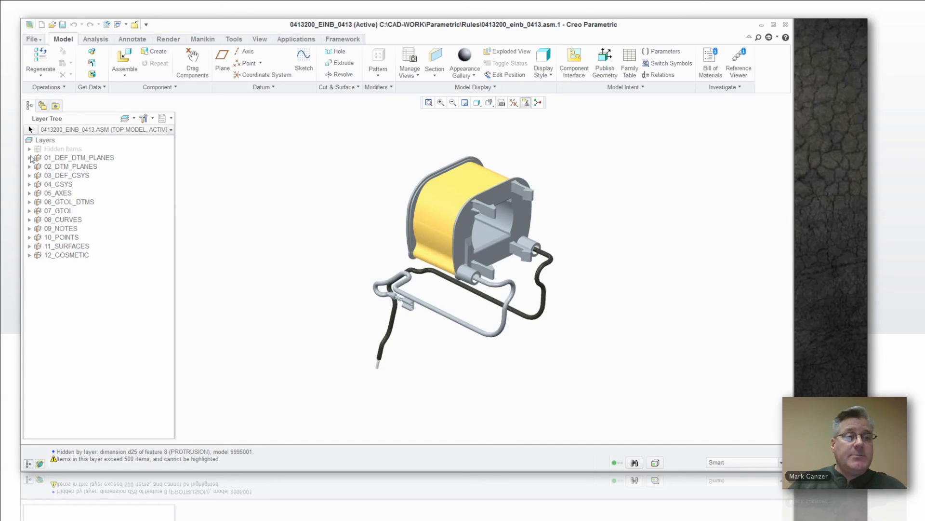
click(29, 157)
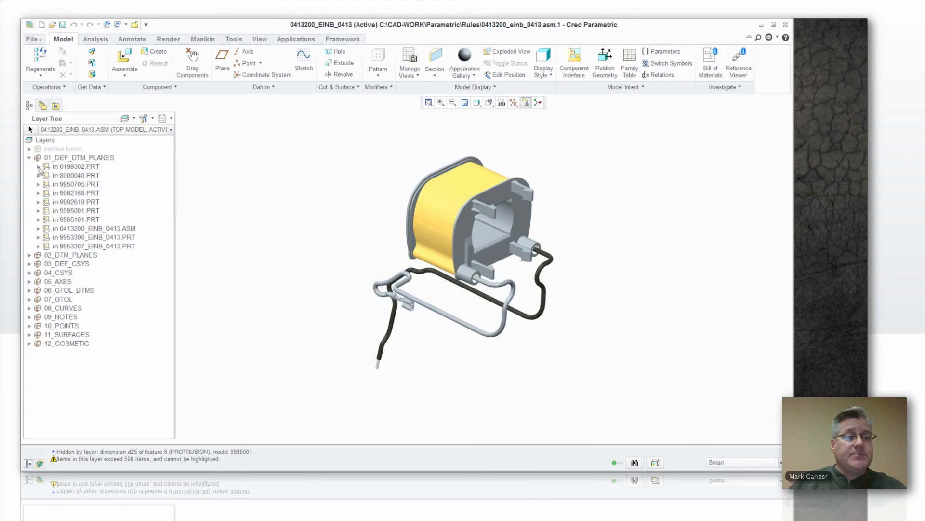
click(38, 165)
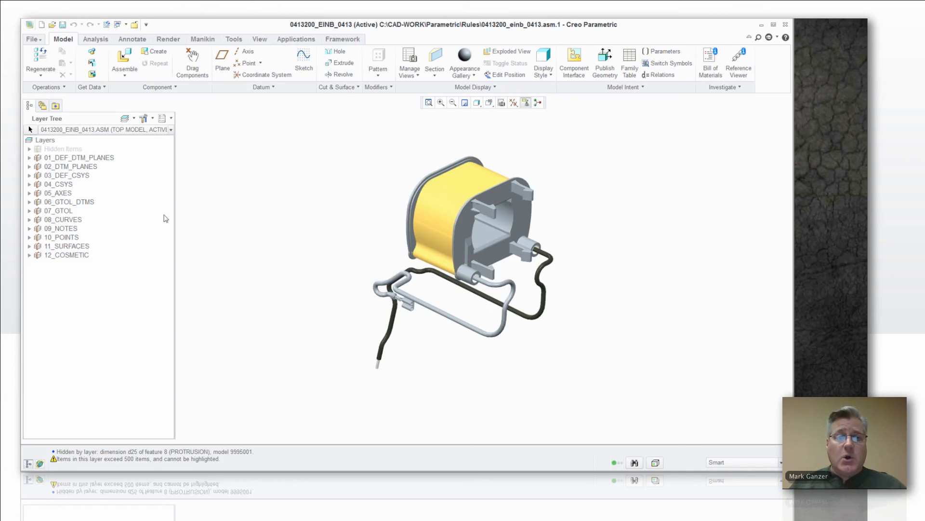
mouse_move(211, 173)
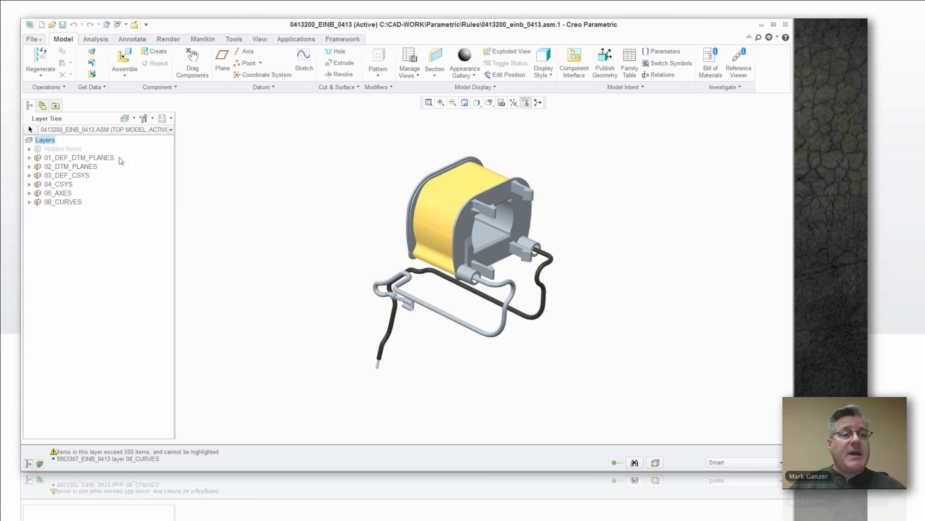
mouse_move(72, 175)
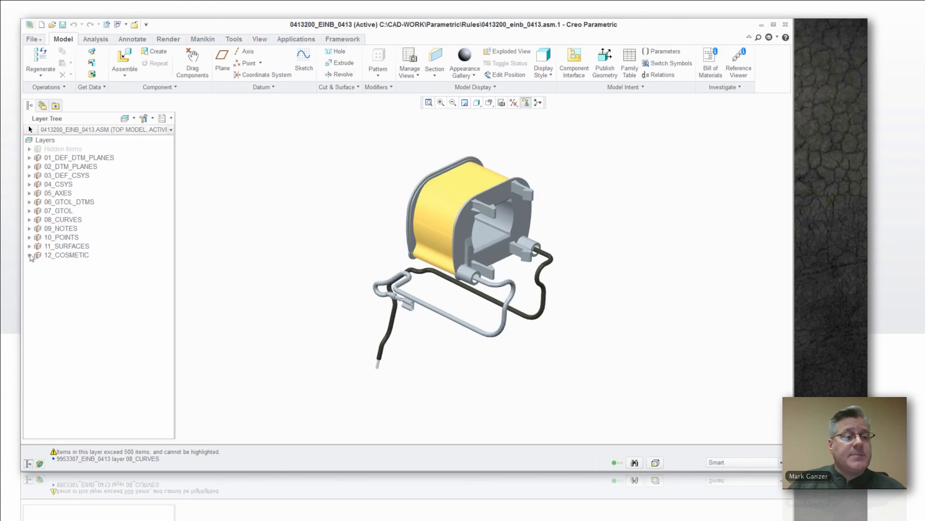
Expand the 12_COSMETIC layer to list its component parts and the assembly.
click(29, 254)
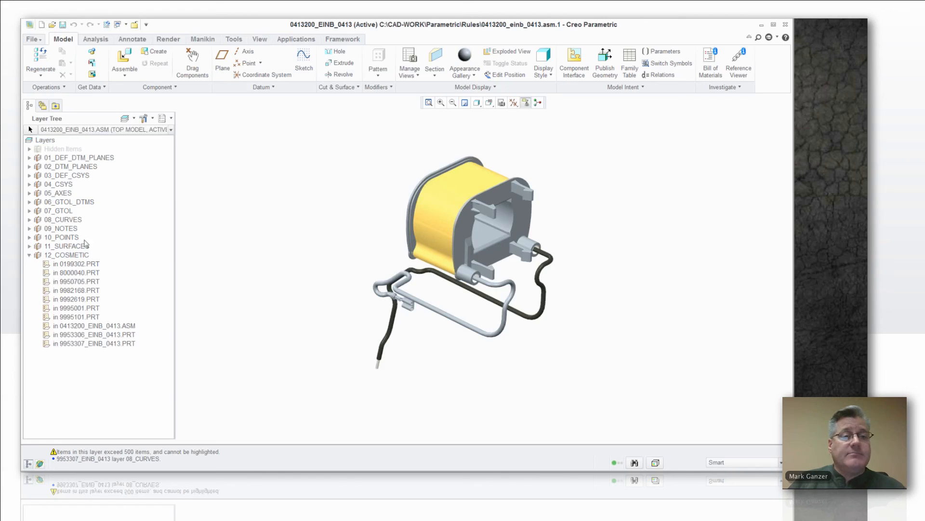